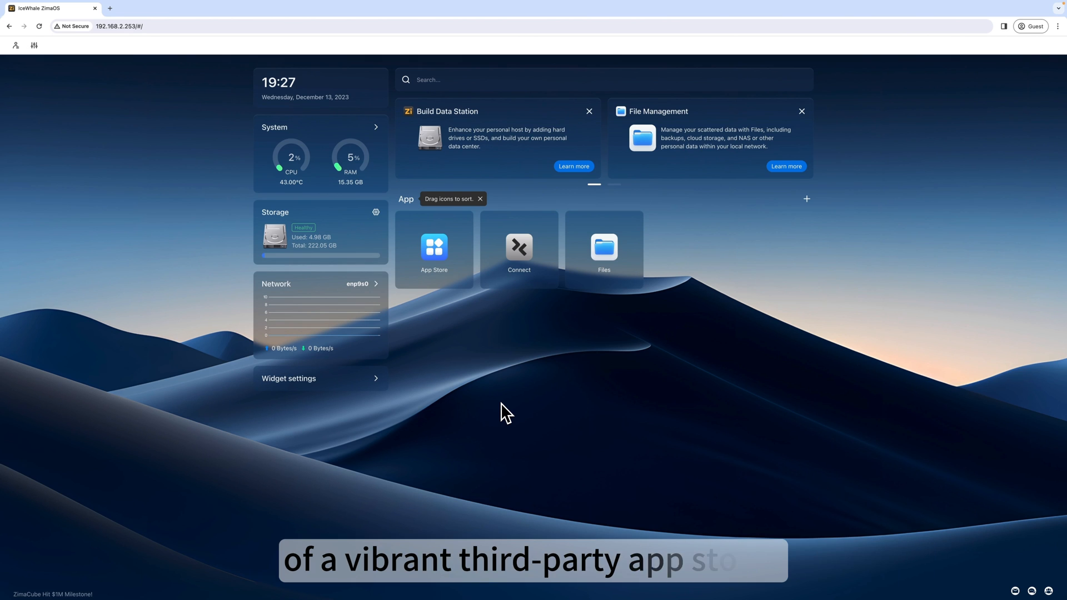
mouse_move(470, 371)
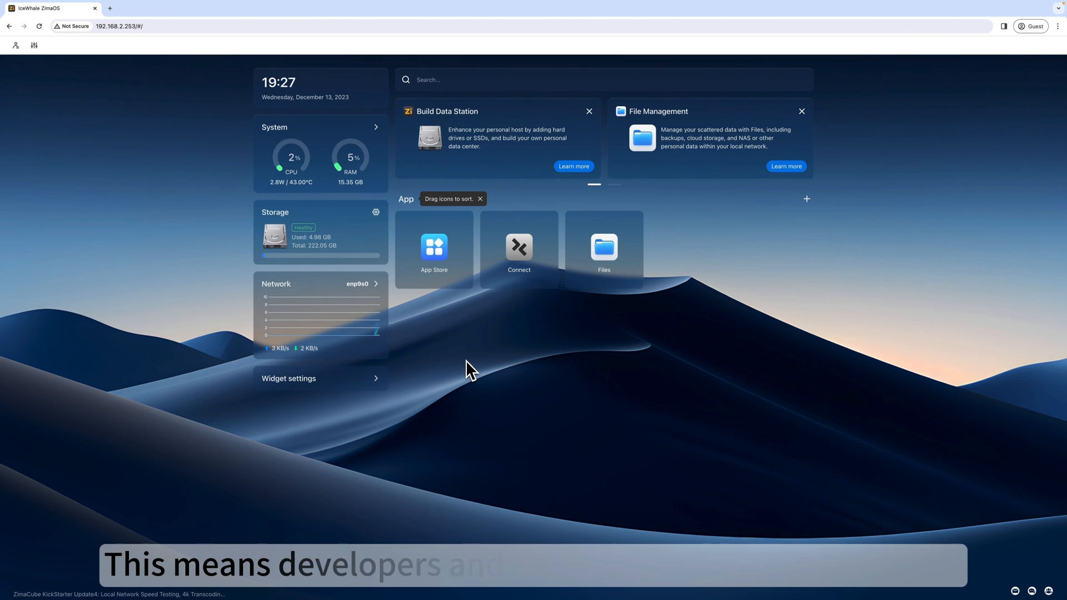
Browse the App Store's default catalog and return to the dashboard.
click(433, 245)
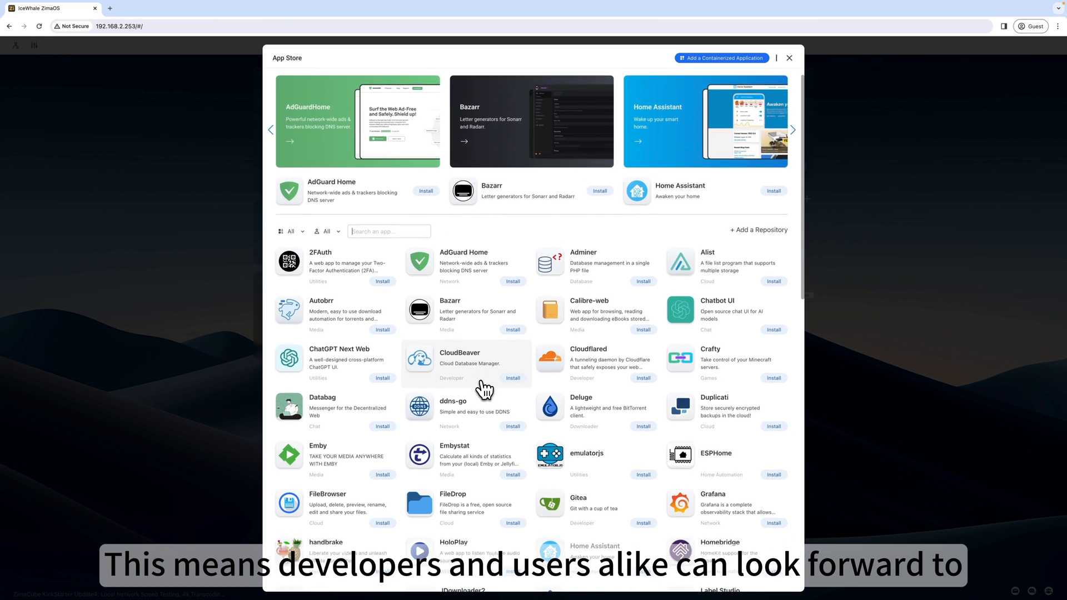
scroll(down, 3)
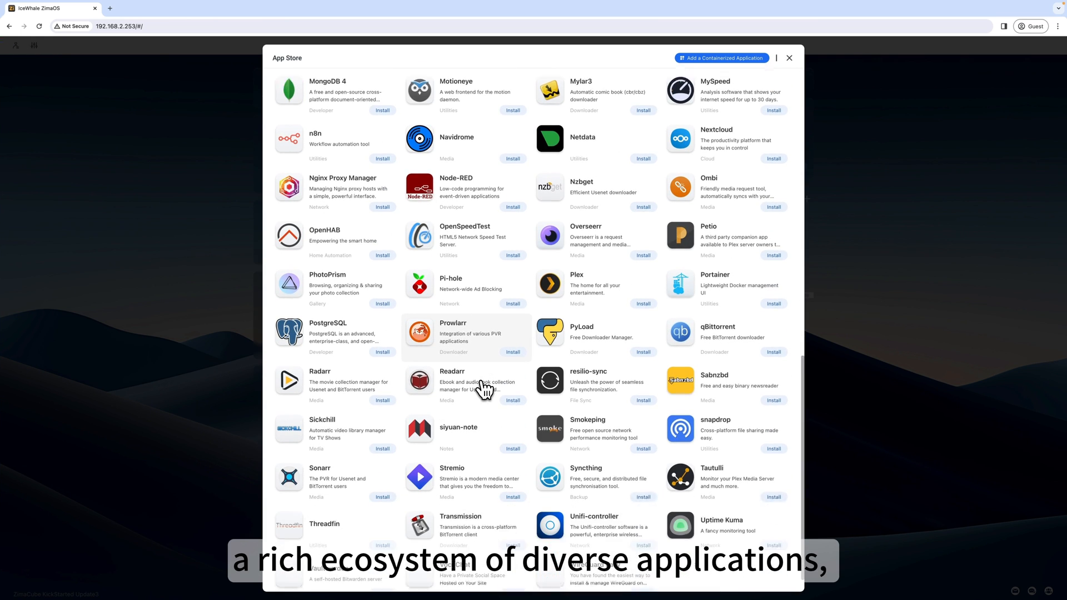
scroll(down, 3)
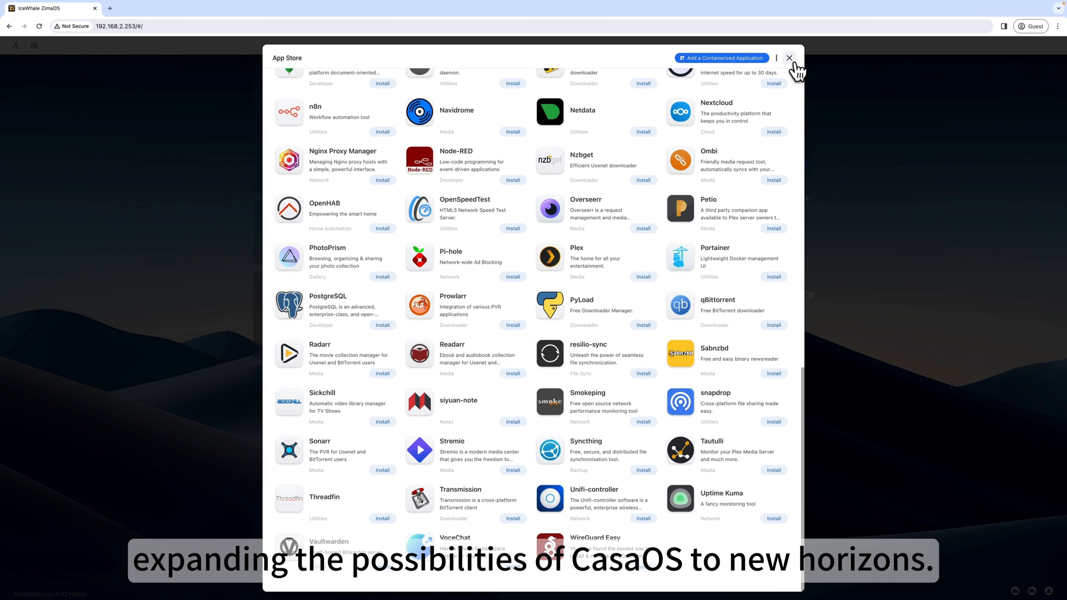
click(789, 57)
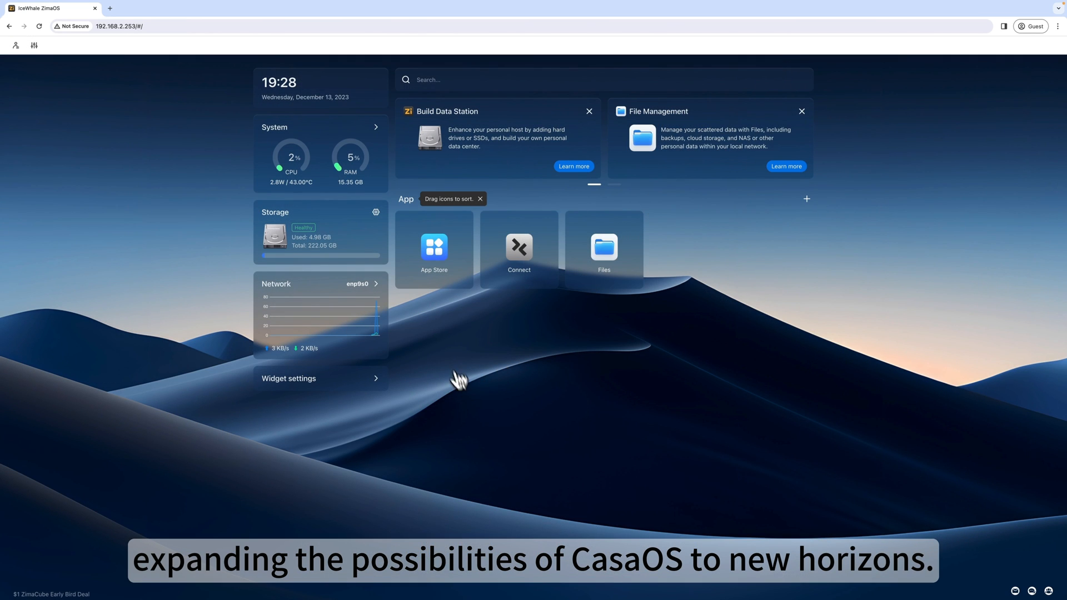
mouse_move(442, 303)
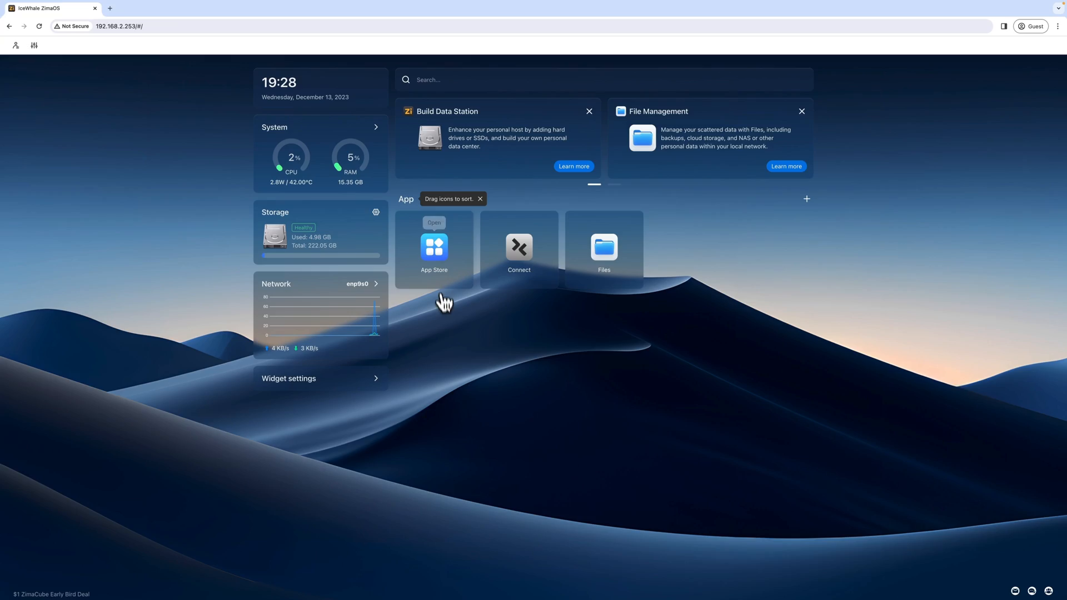
Add the LinuxServer repository 'layag.dev/linuxserver.zip' as a new App Store source.
click(433, 249)
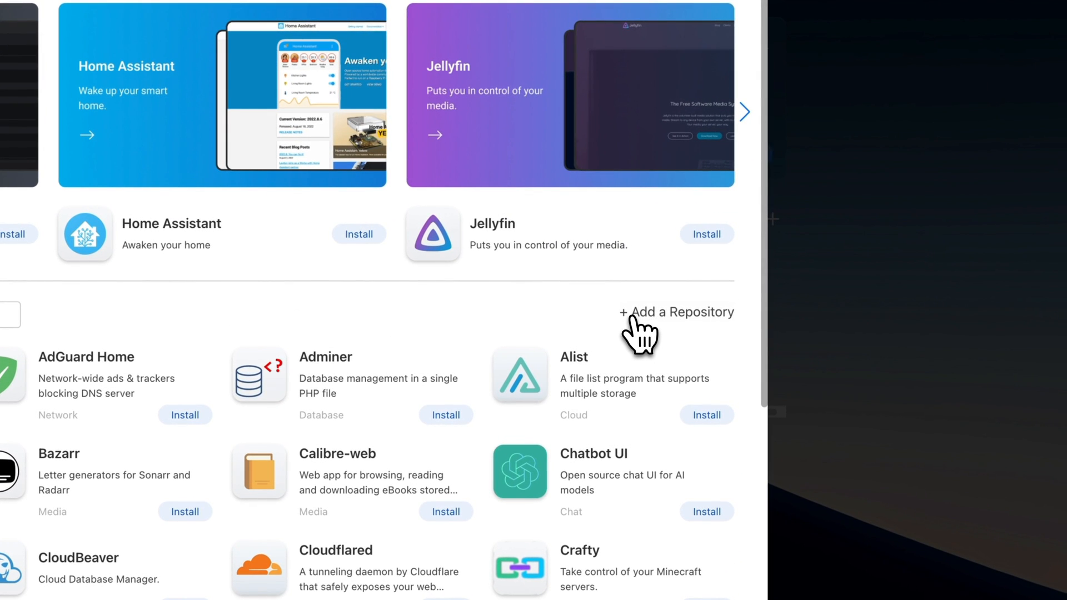
click(675, 311)
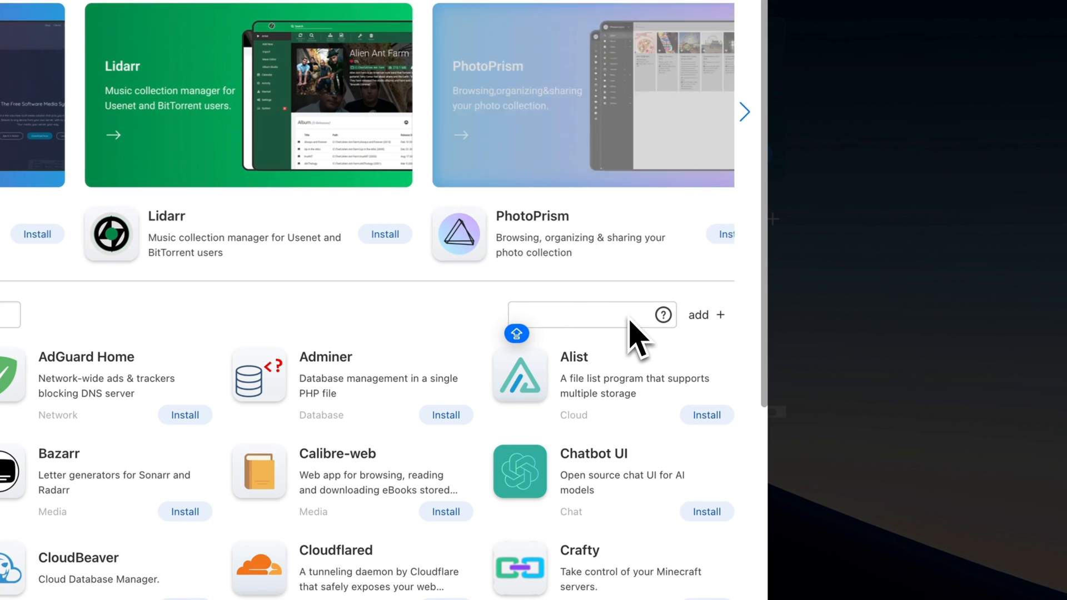
text(layag.dev/linuxserver.zip)
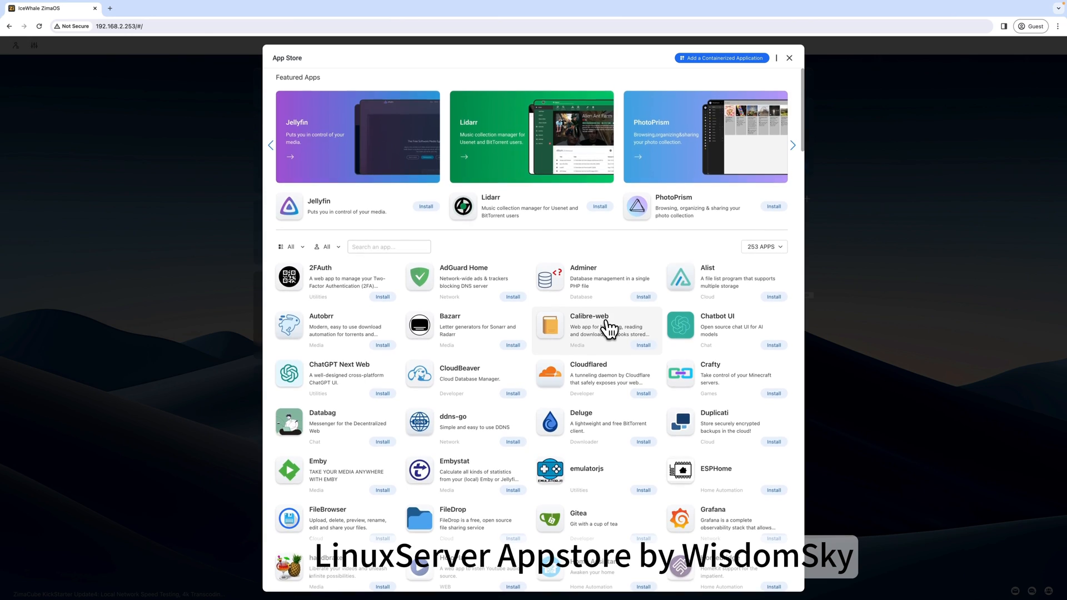
Browse the expanded catalog of LinuxServer.io apps, then close the App Store to the dashboard.
scroll(down, 3)
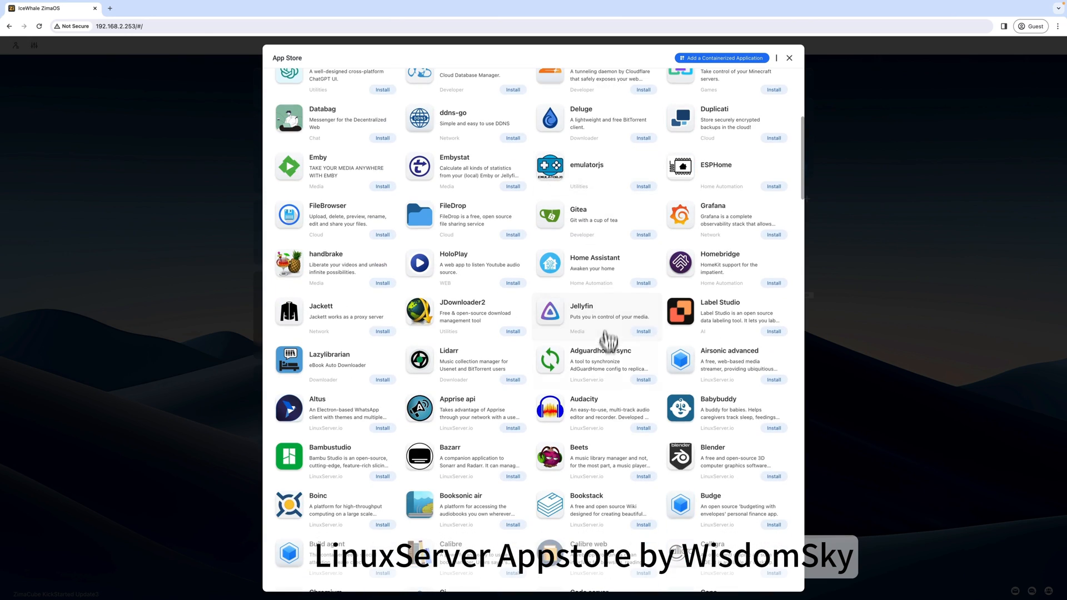
scroll(down, 3)
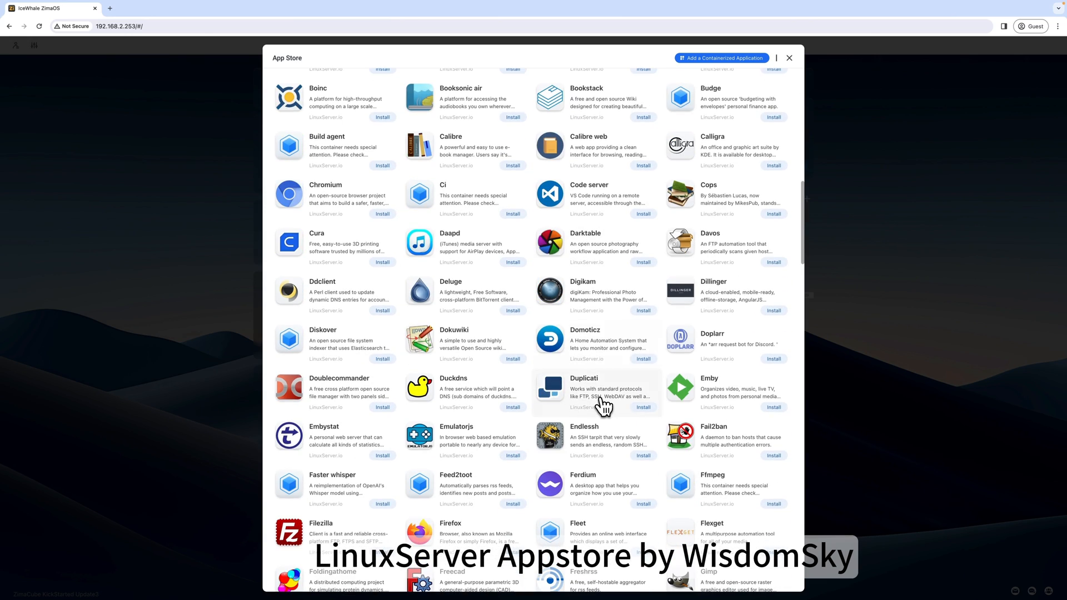
scroll(down, 3)
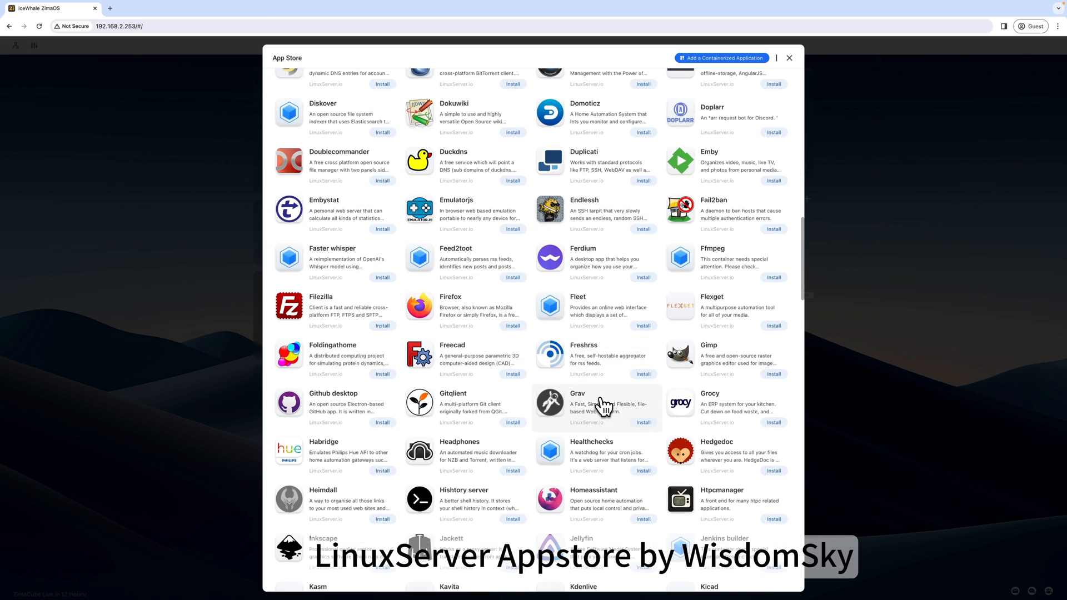
scroll(down, 3)
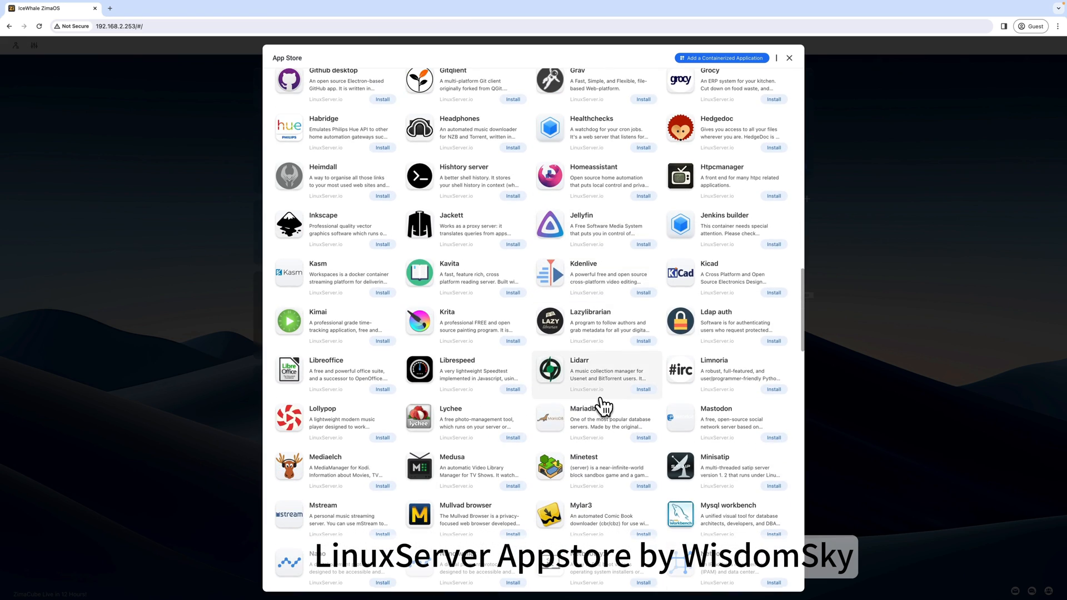
scroll(down, 3)
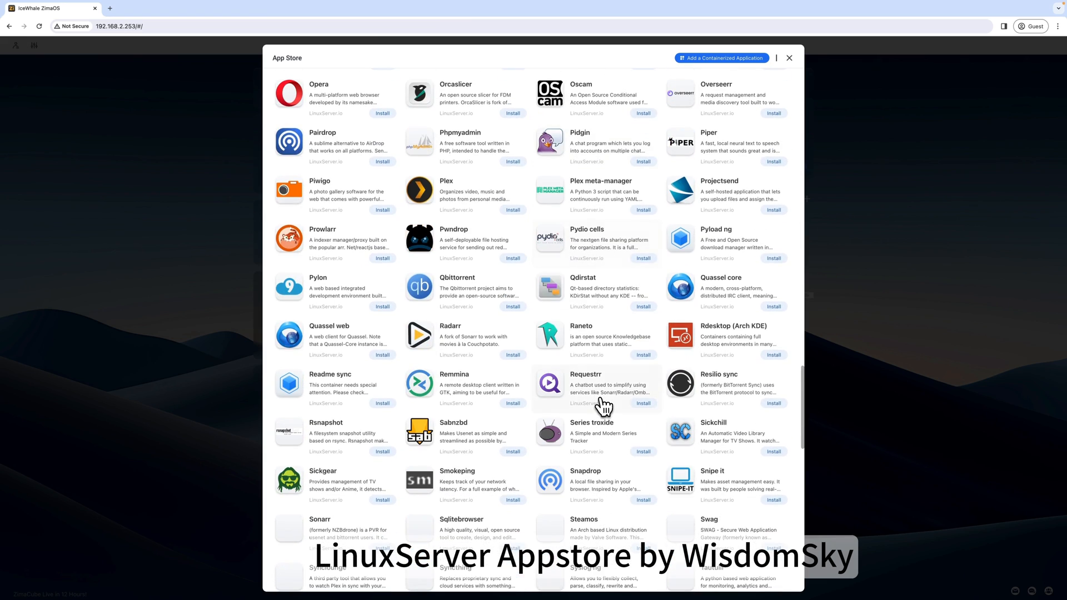
scroll(down, 3)
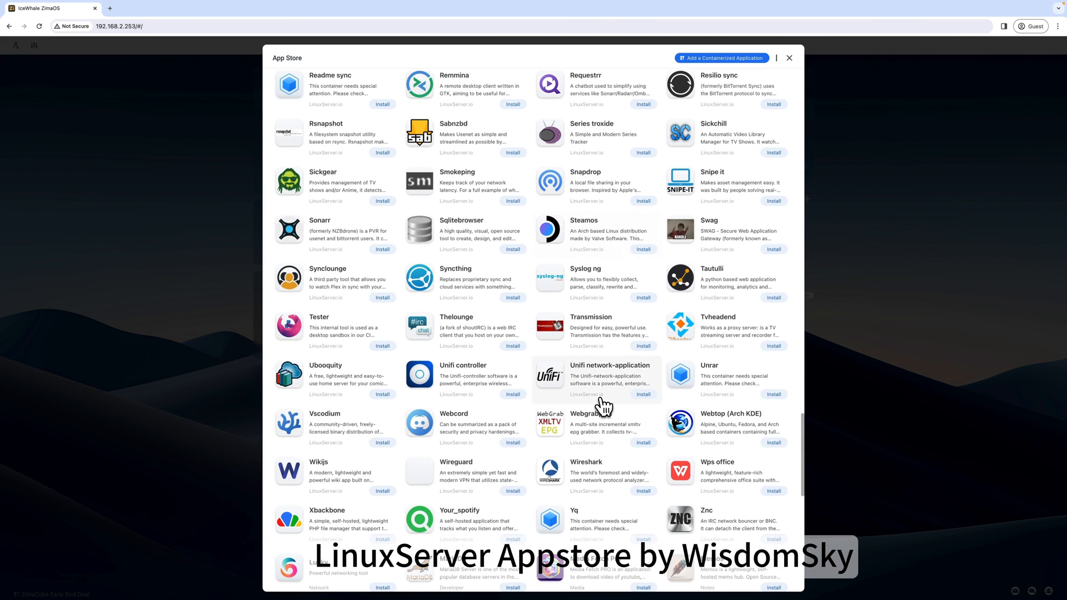
scroll(down, 3)
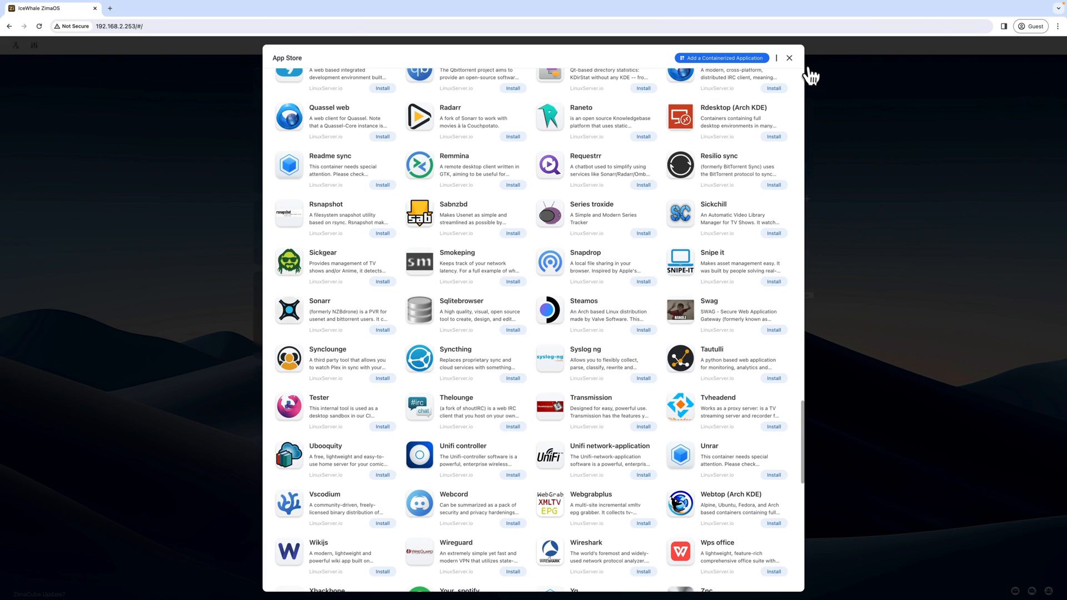
click(789, 58)
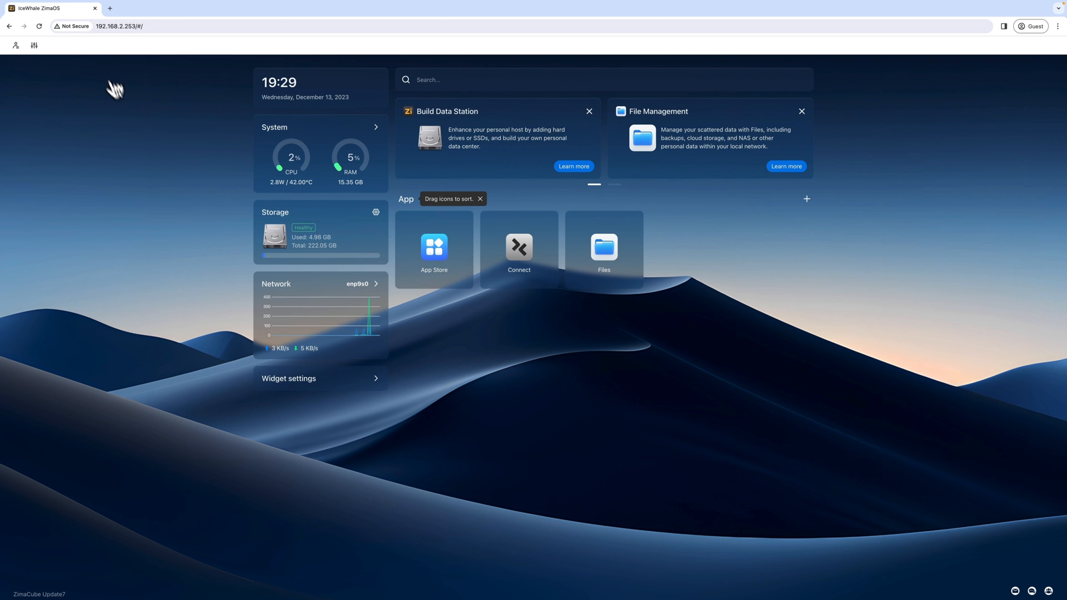
Visit awesome.casaos.io in a new tab and open the Big Bear CasaOS App Store's GitHub repository.
click(210, 9)
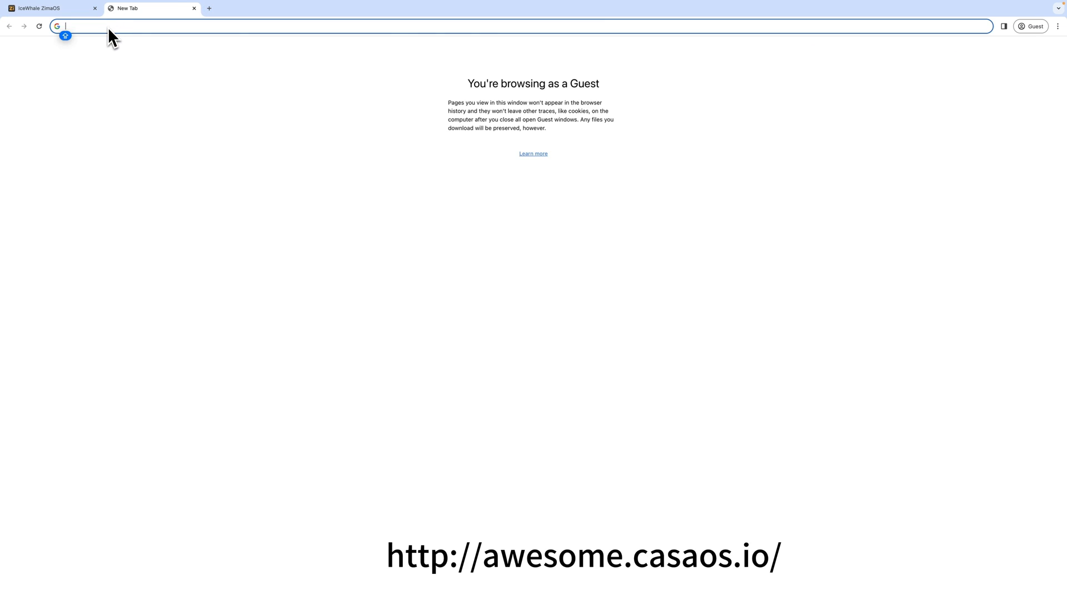
text(awesome.casaos.io/content/3rd-party-app-stores/list.html#_1-casaos-linuxserver-appstore)
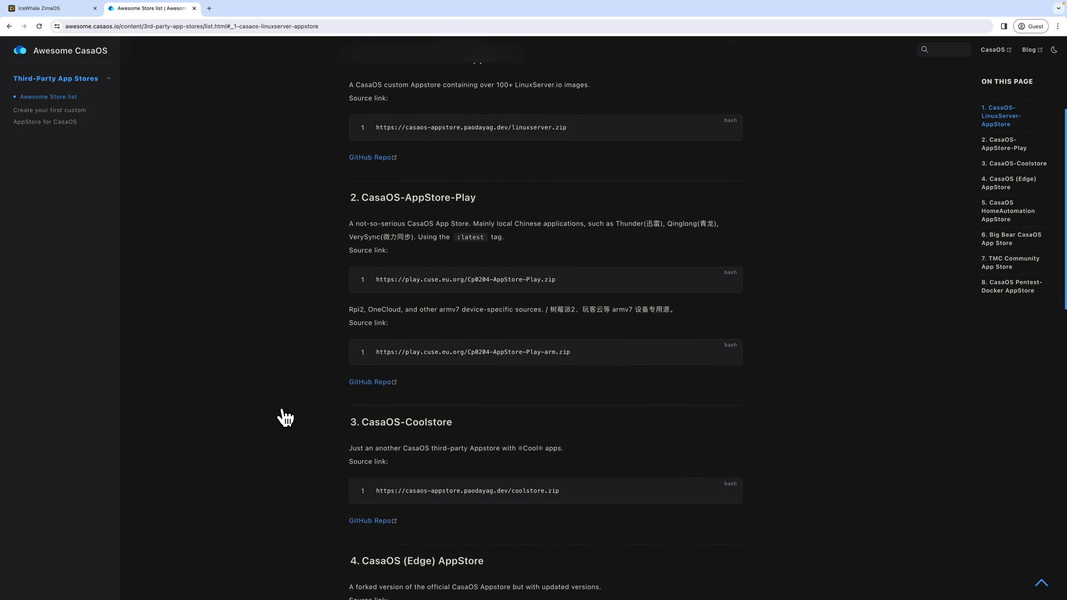
scroll(down, 3)
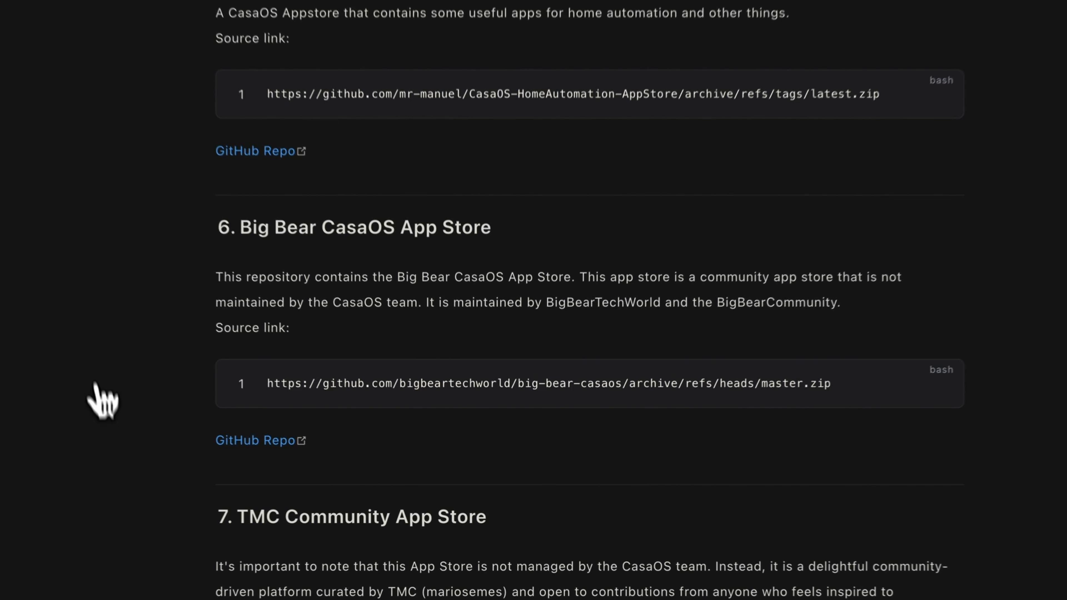
click(253, 440)
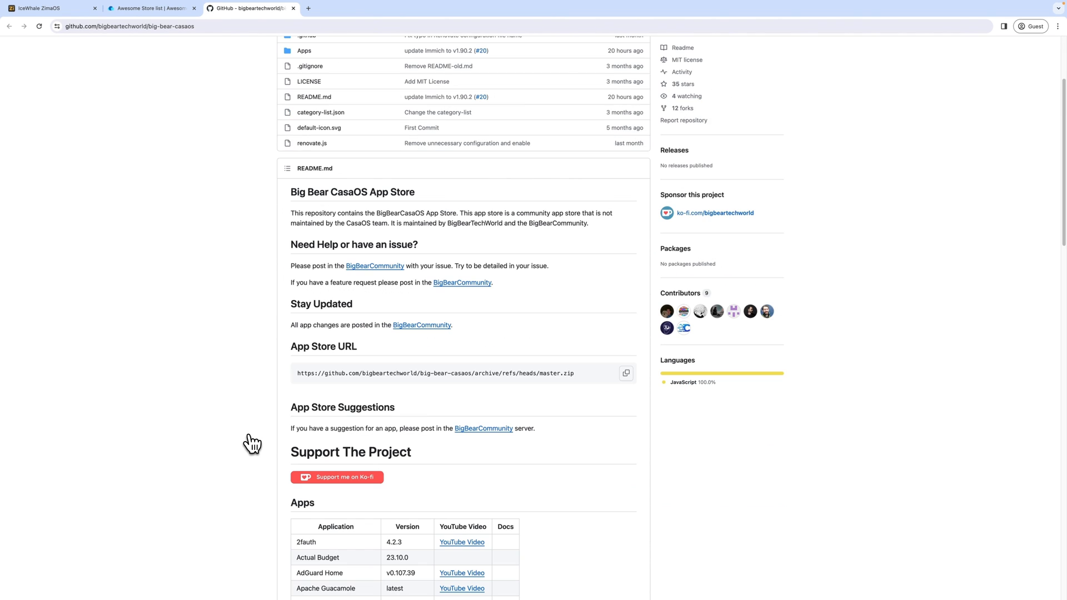
Locate the Big Bear App Store URL in the GitHub README.
scroll(down, 3)
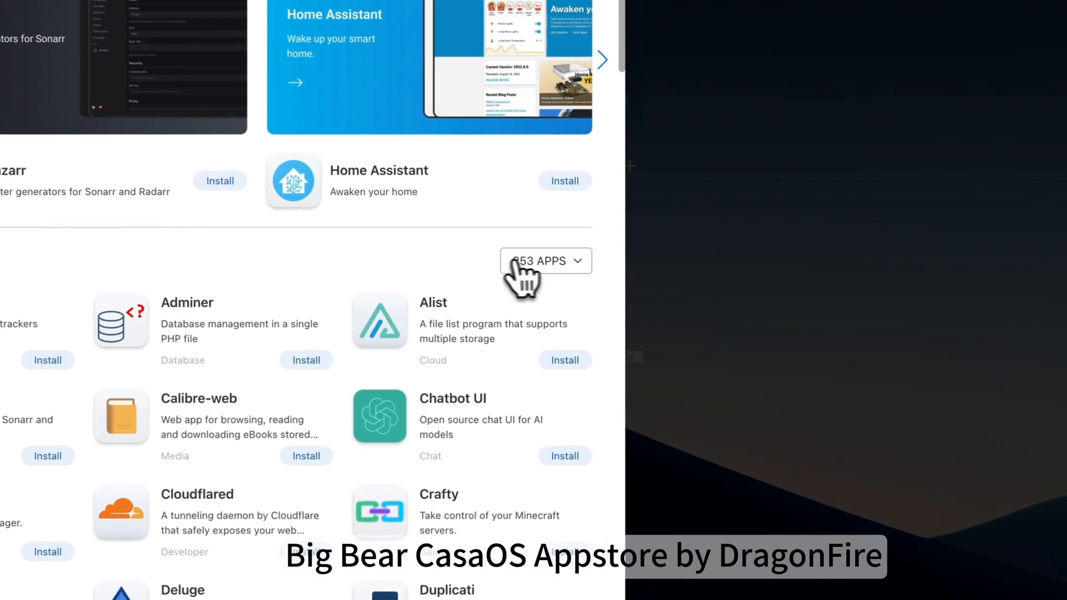
Add the Big Bear URL as an App Store source, bringing the catalog to 308 apps, and return to Awesome CasaOS.
click(546, 261)
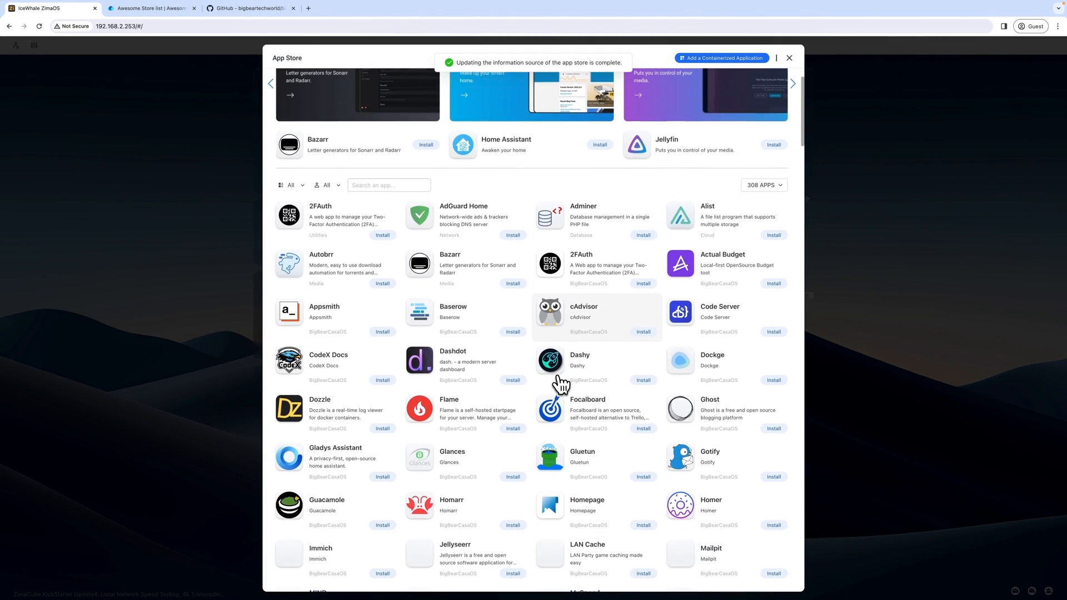
scroll(down, 3)
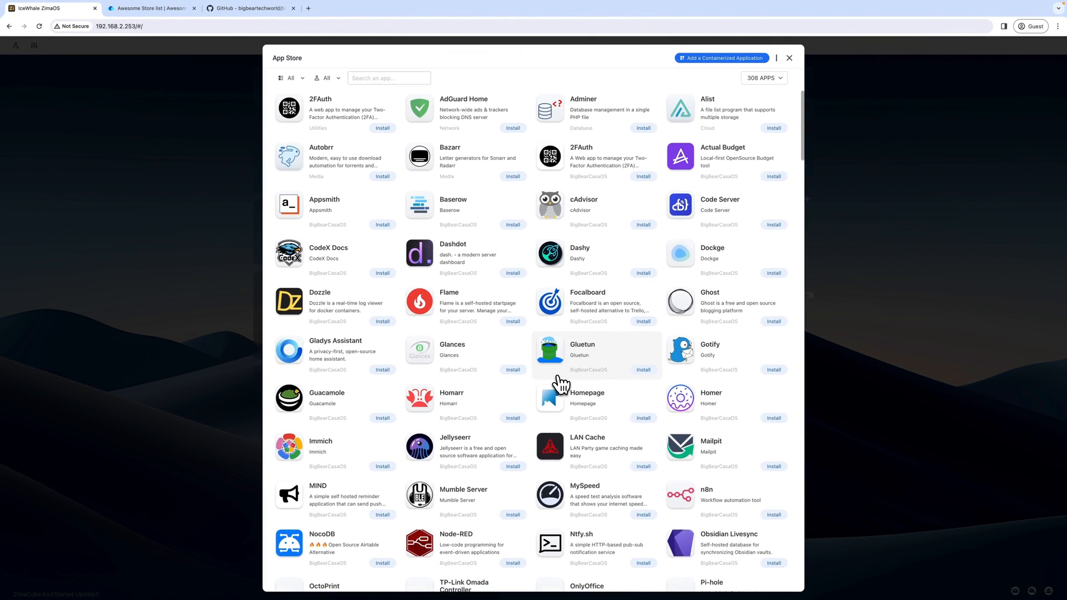
click(156, 9)
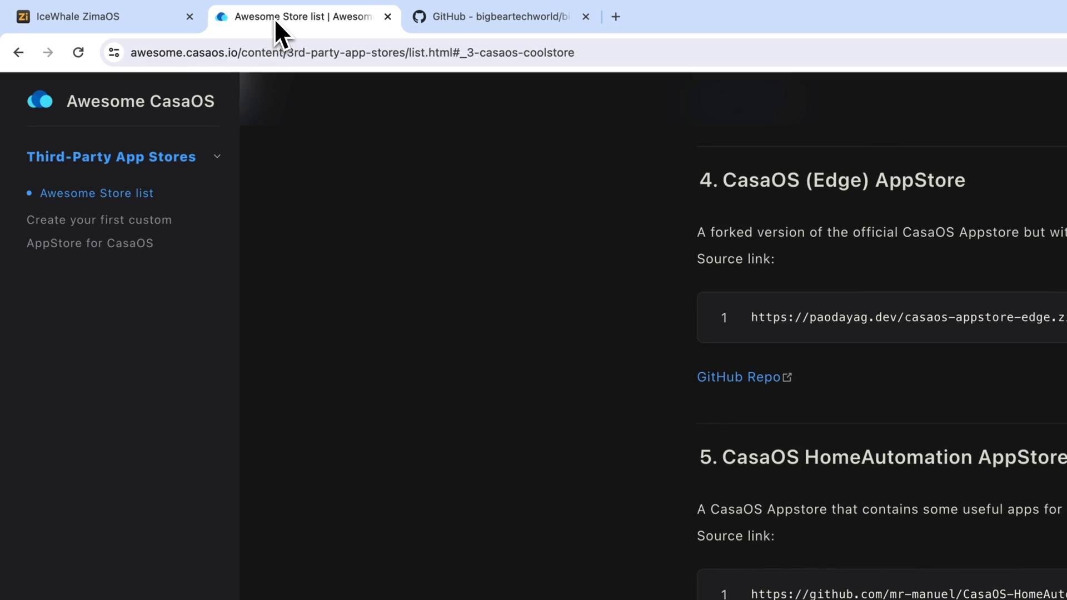
Read the 'Create your first custom AppStore for CasaOS' guide, then return to the ZimaOS tab.
click(112, 220)
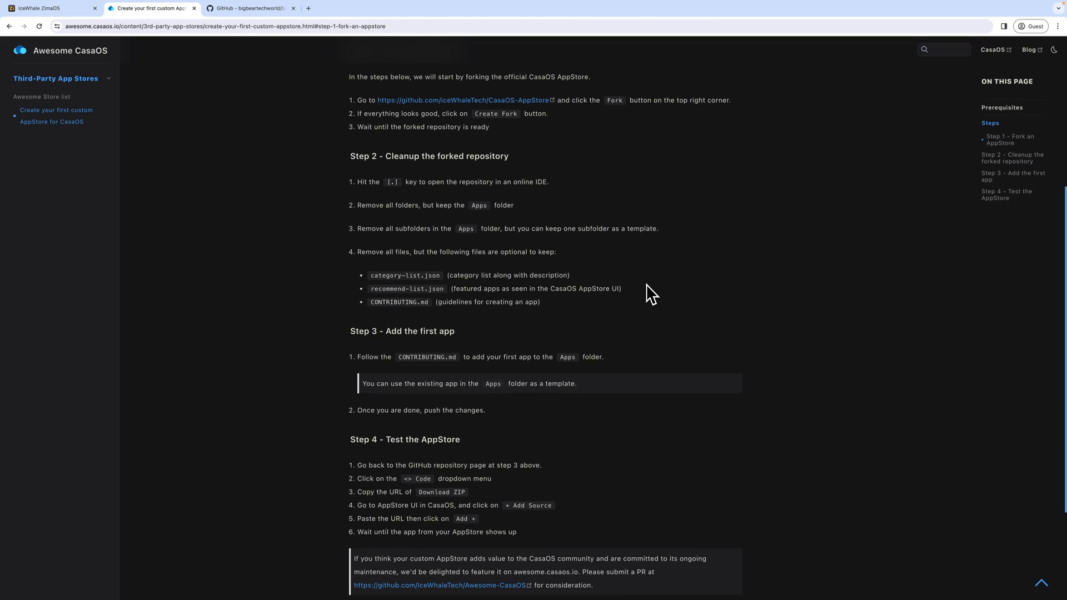
scroll(down, 3)
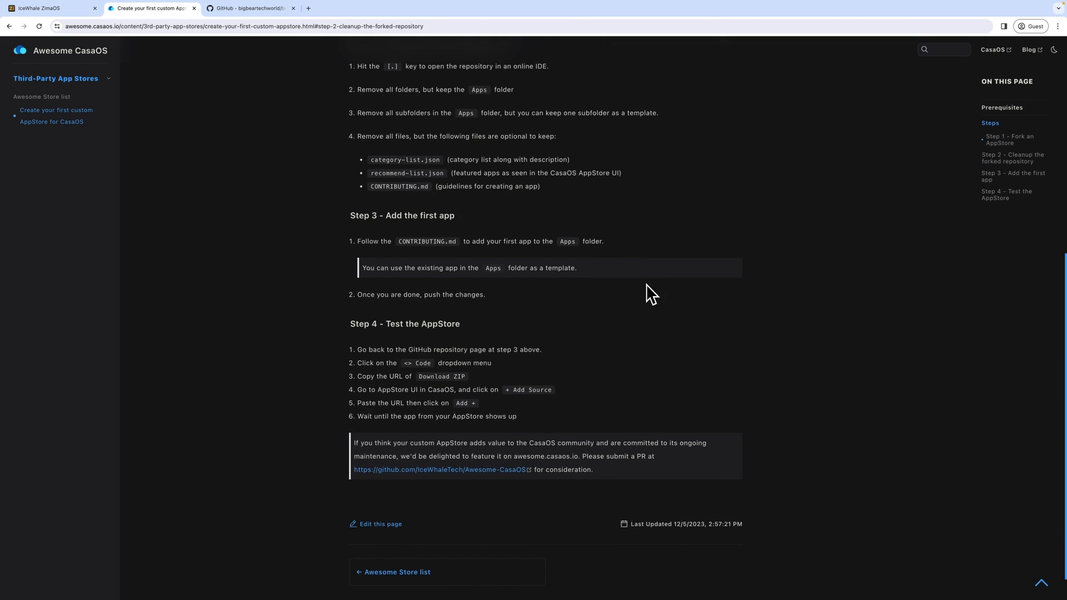
scroll(down, 3)
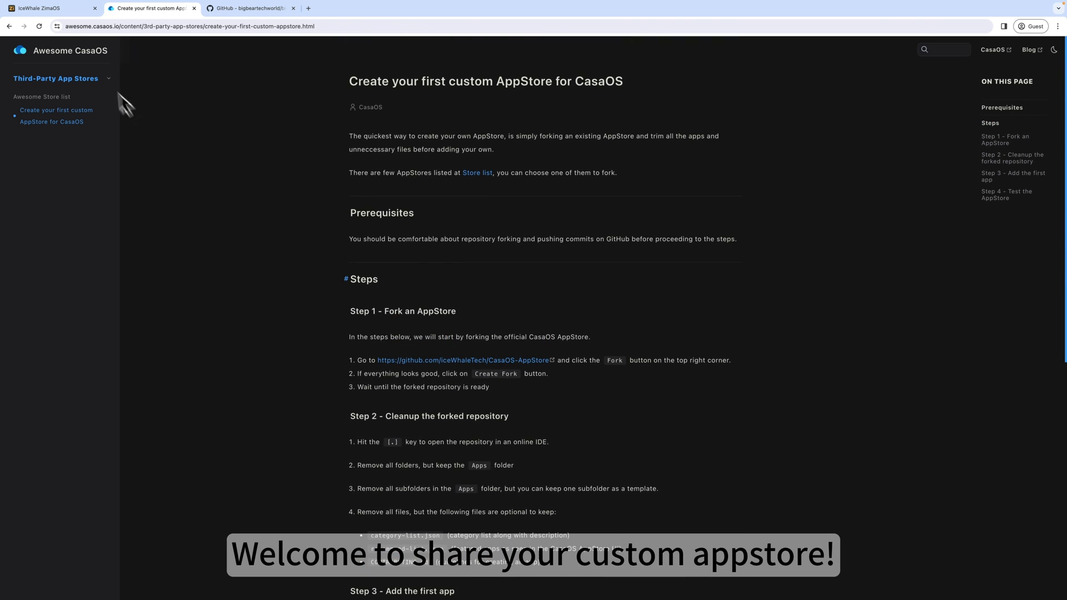
click(44, 8)
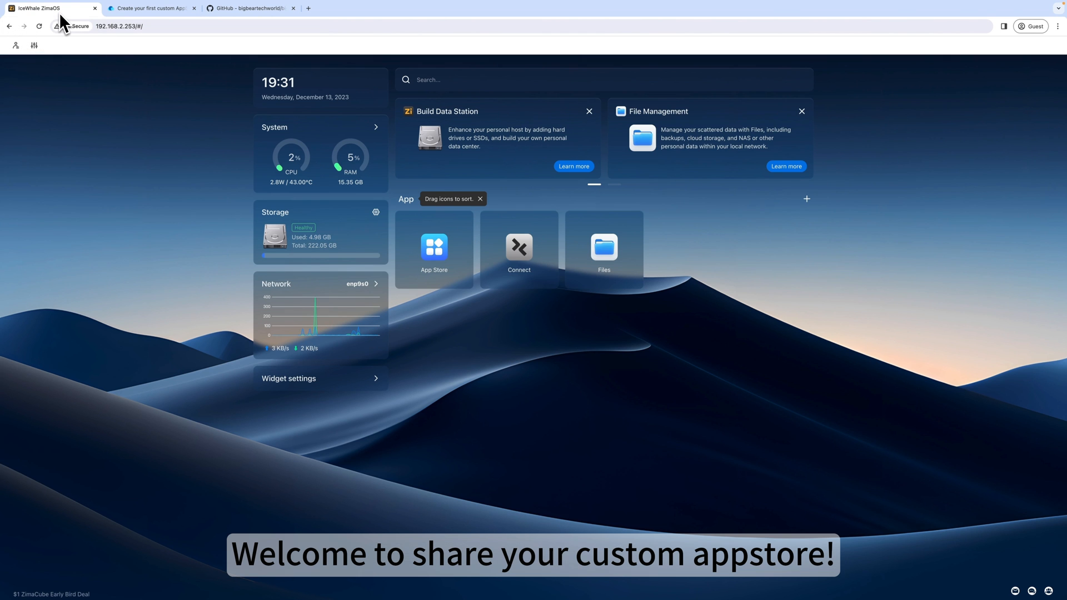
Install Code Server from the App Store in the background and watch it extracting on the dashboard.
click(433, 246)
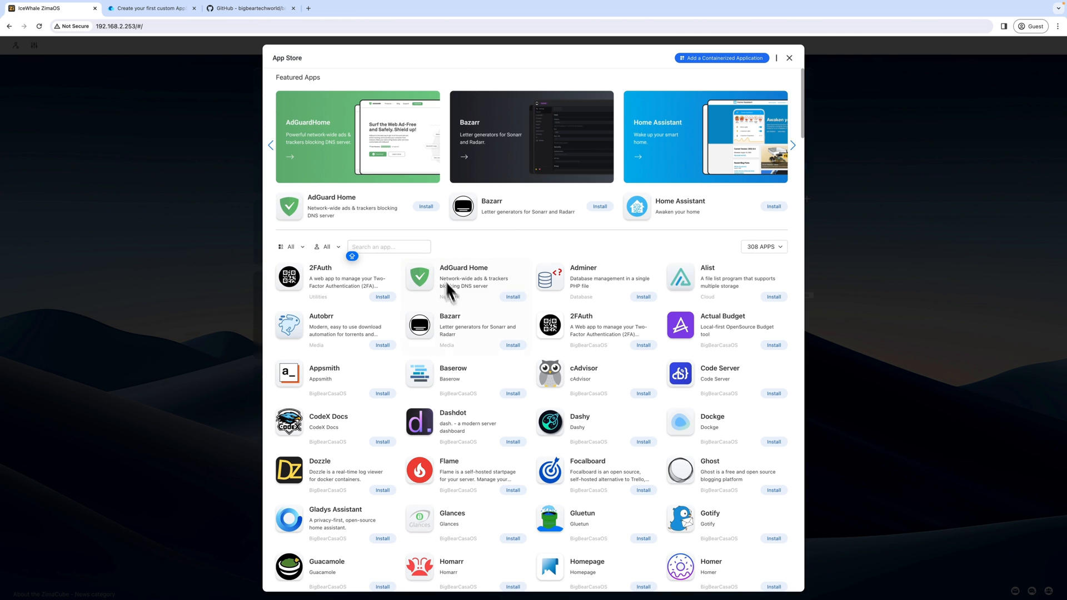
scroll(down, 3)
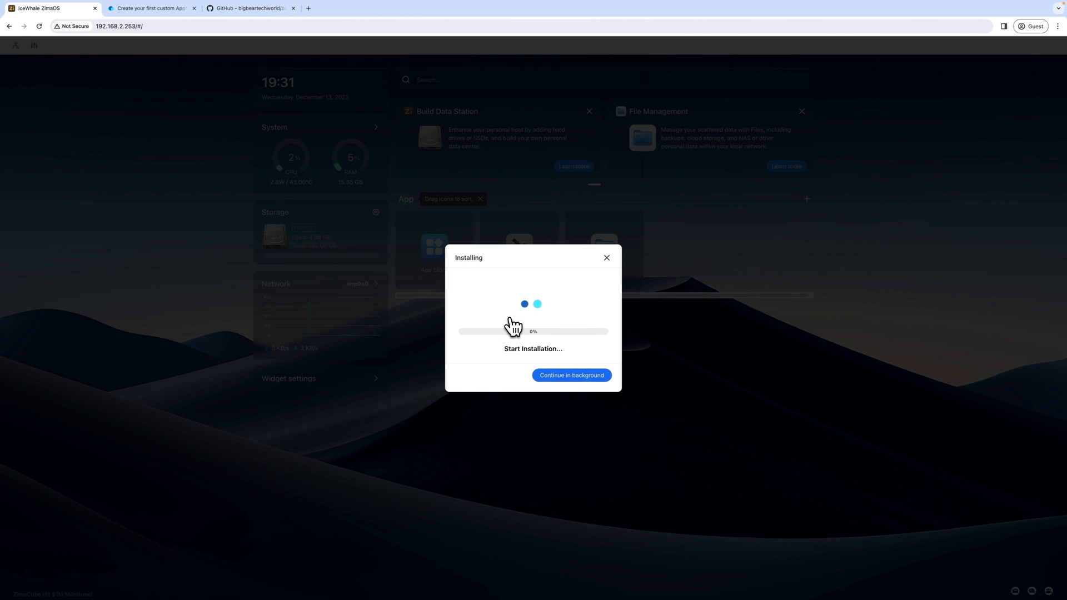
click(571, 375)
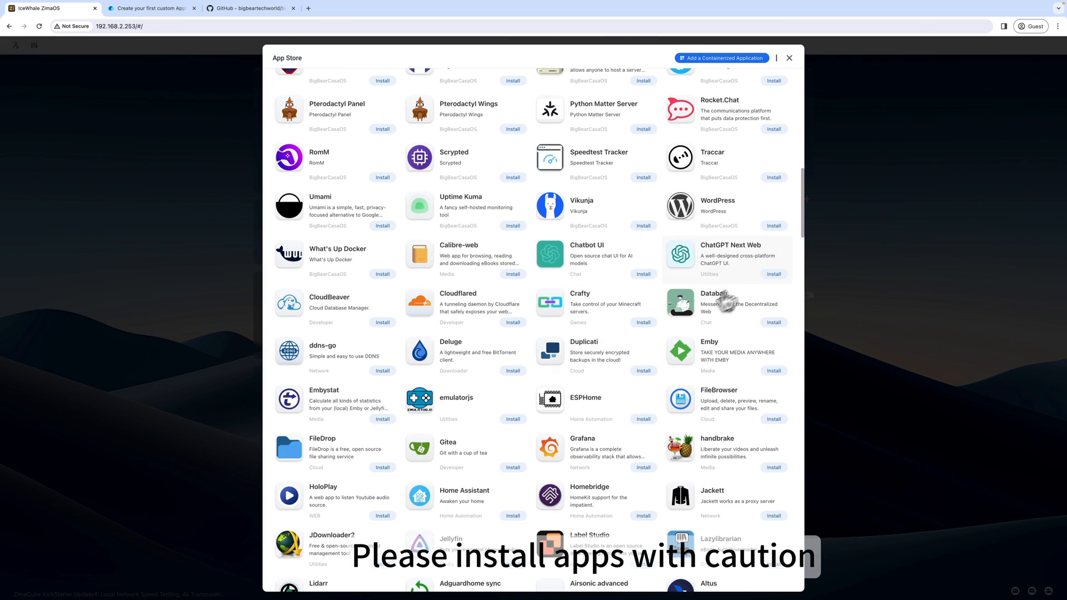
click(789, 58)
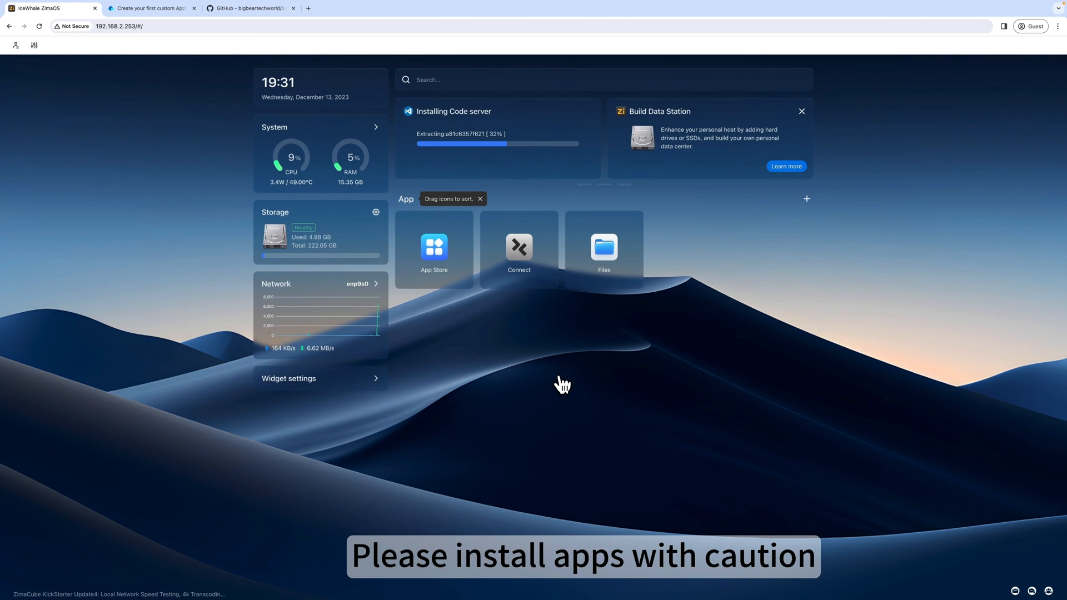